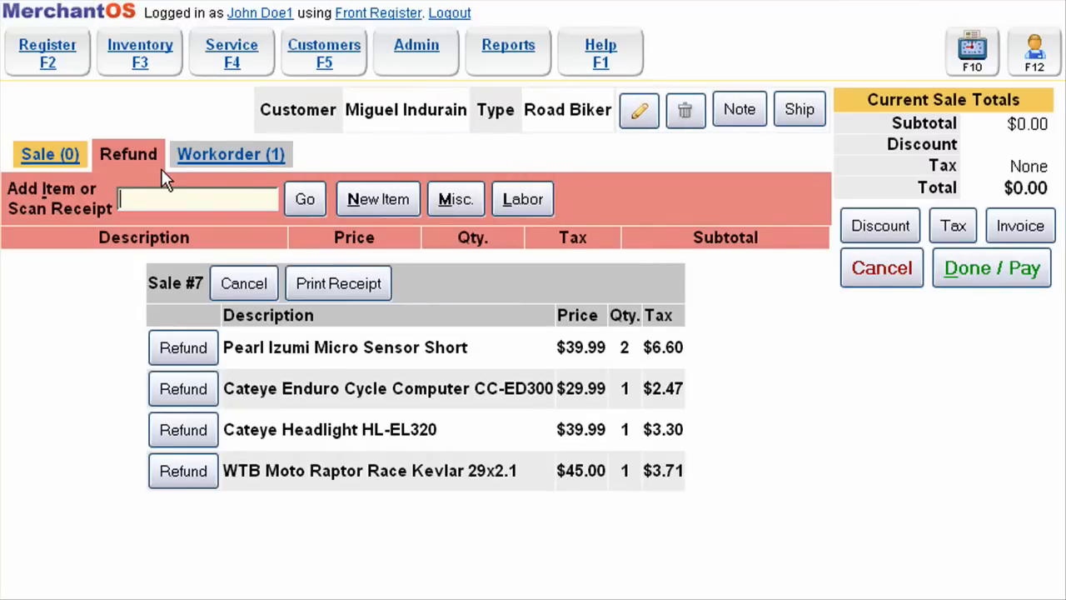
{"action": "mouse_move", "coordinate": [275, 375]}
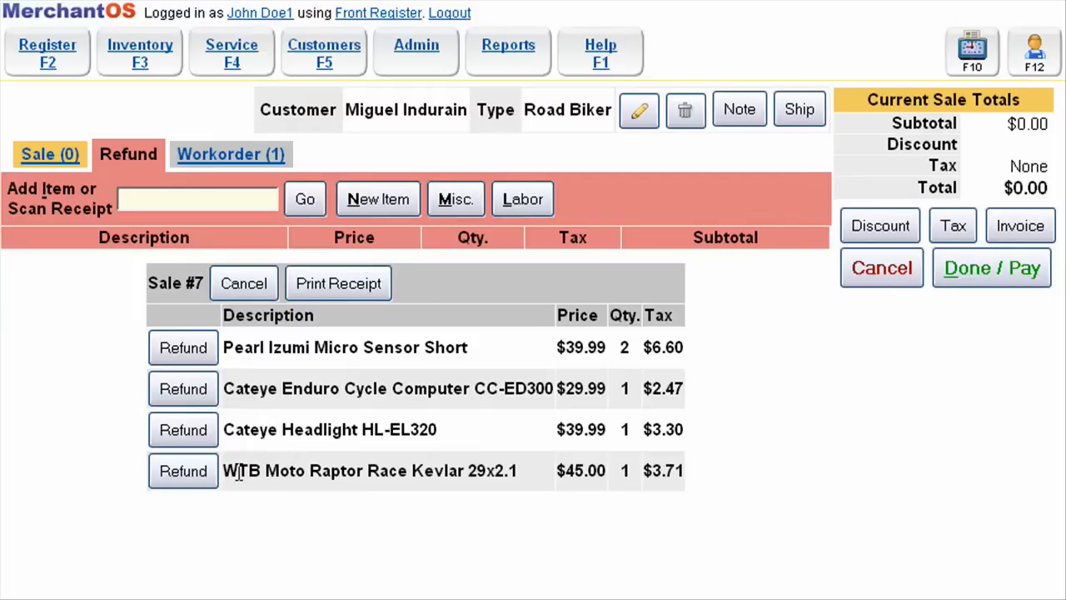
{"action": "mouse_move", "coordinate": [237, 460]}
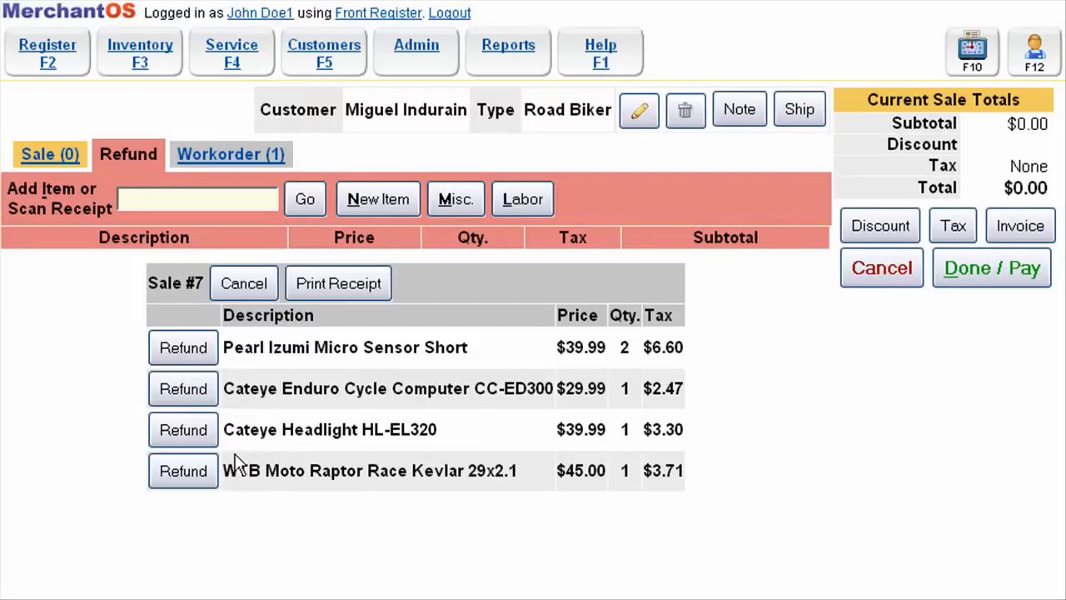
- Refund the Cateye Headlight HL-EL320 from Sale #7, making the refund total -$43.29
{"action": "left_click", "coordinate": [184, 430]}
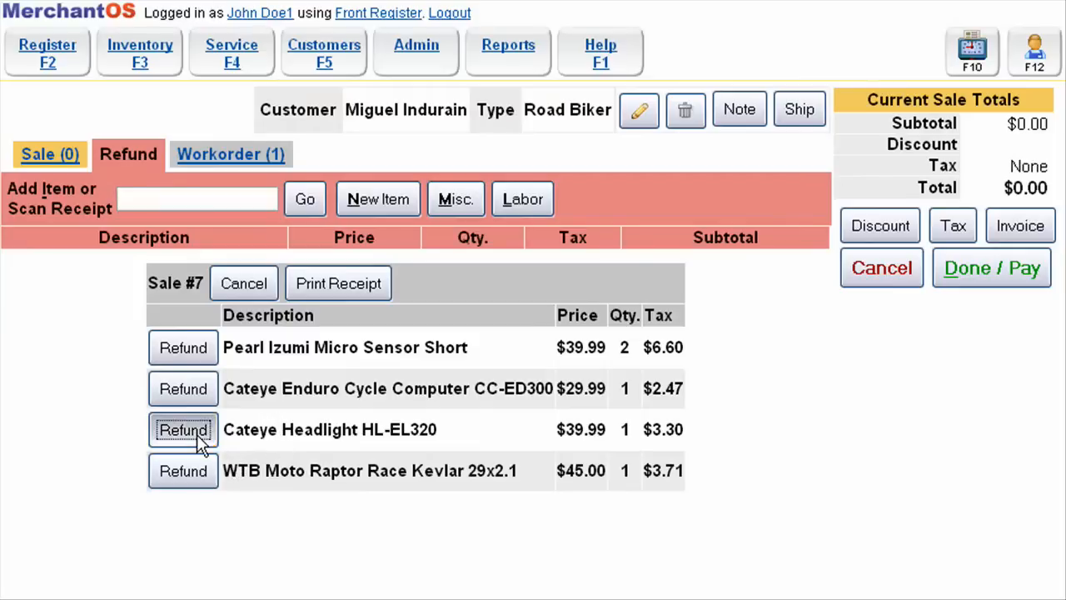
{"action": "left_click", "coordinate": [183, 430]}
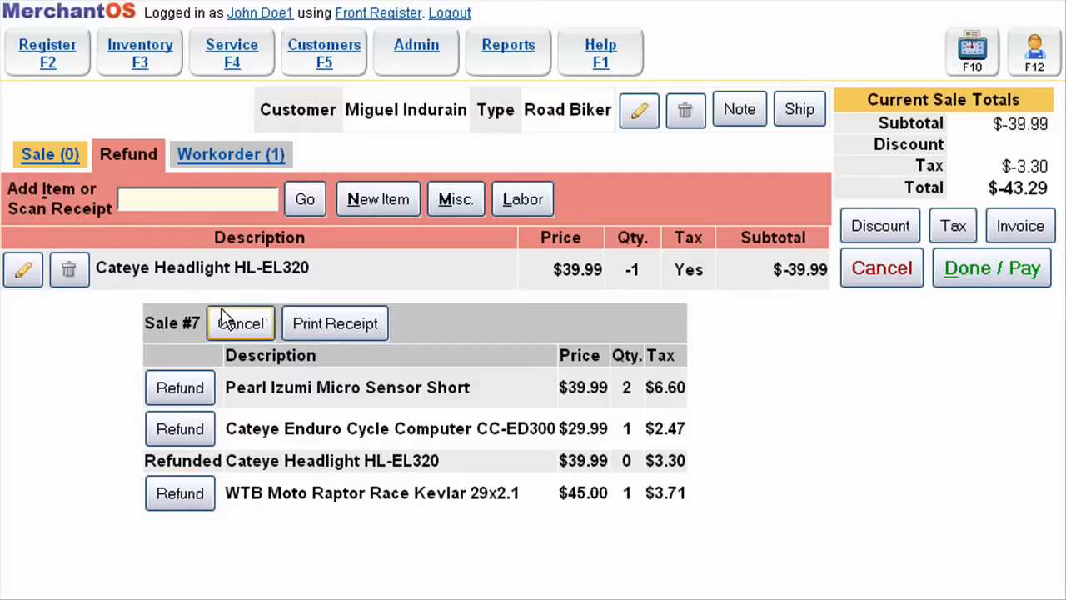
{"action": "mouse_move", "coordinate": [882, 268]}
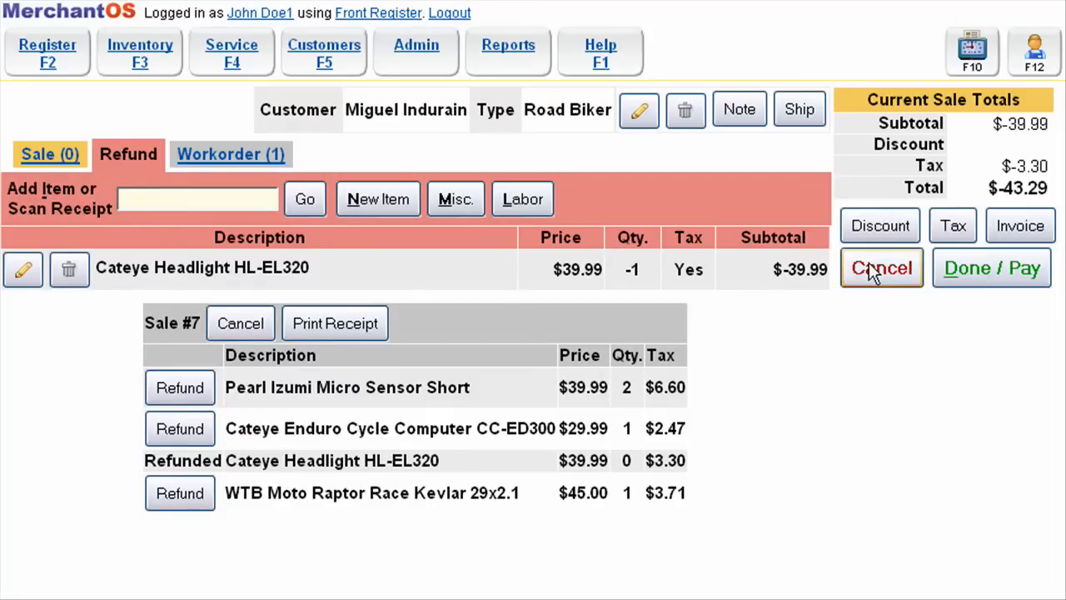
- Pay out the full $43.29 refund as cash via Max and finish the sale
{"action": "left_click", "coordinate": [992, 268]}
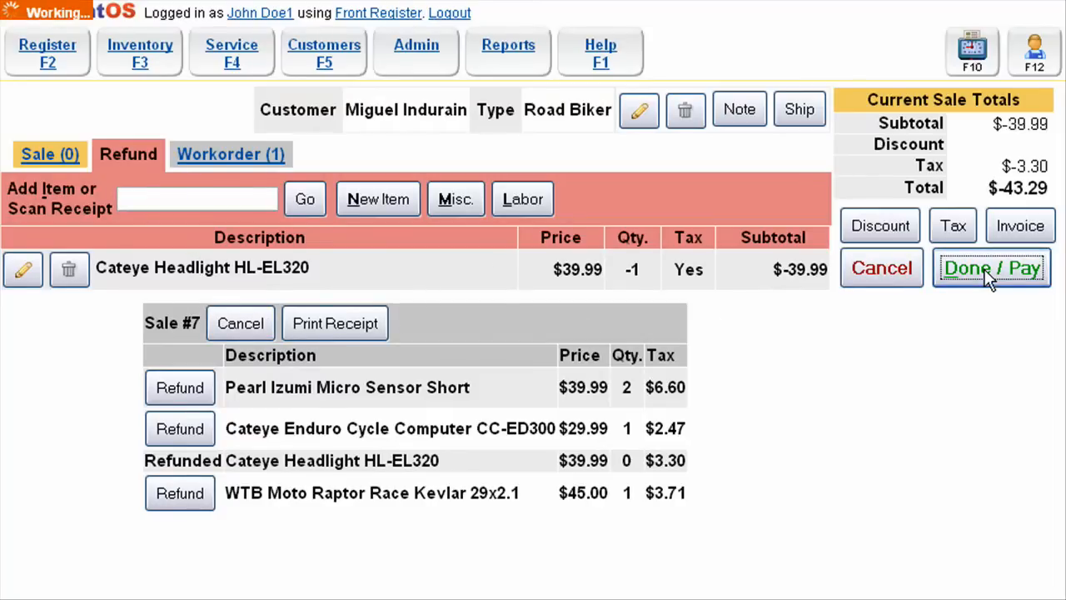
{"action": "left_click", "coordinate": [996, 268]}
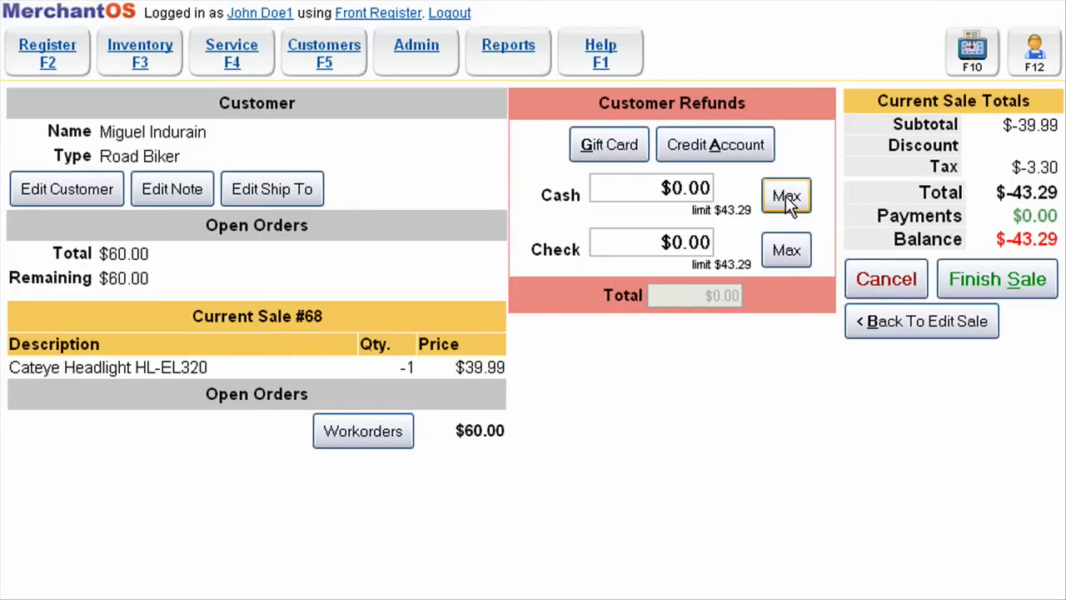
{"action": "left_click", "coordinate": [784, 195]}
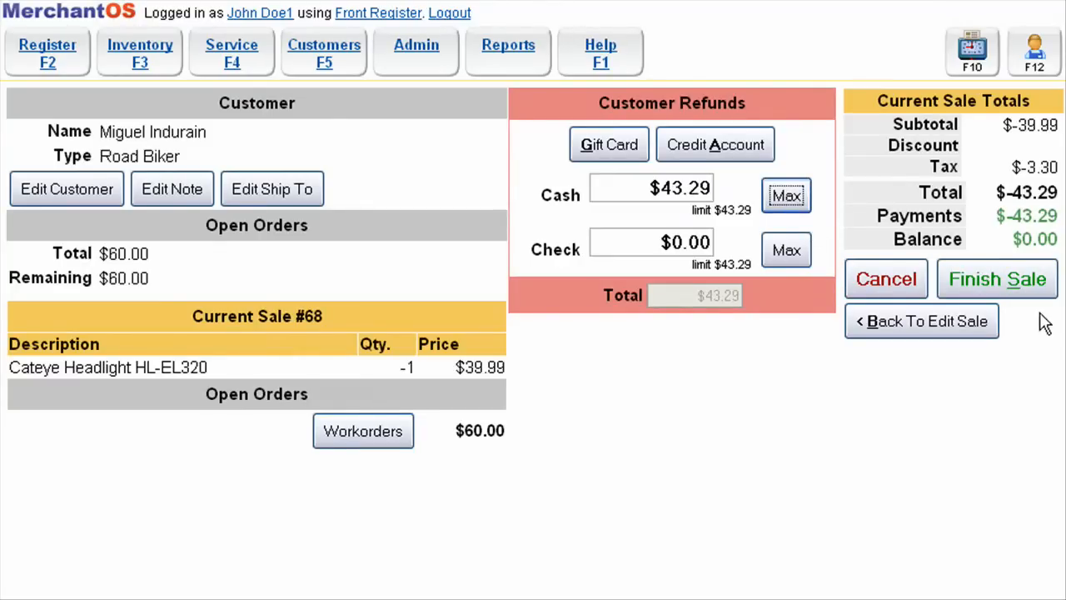
{"action": "mouse_move", "coordinate": [996, 280]}
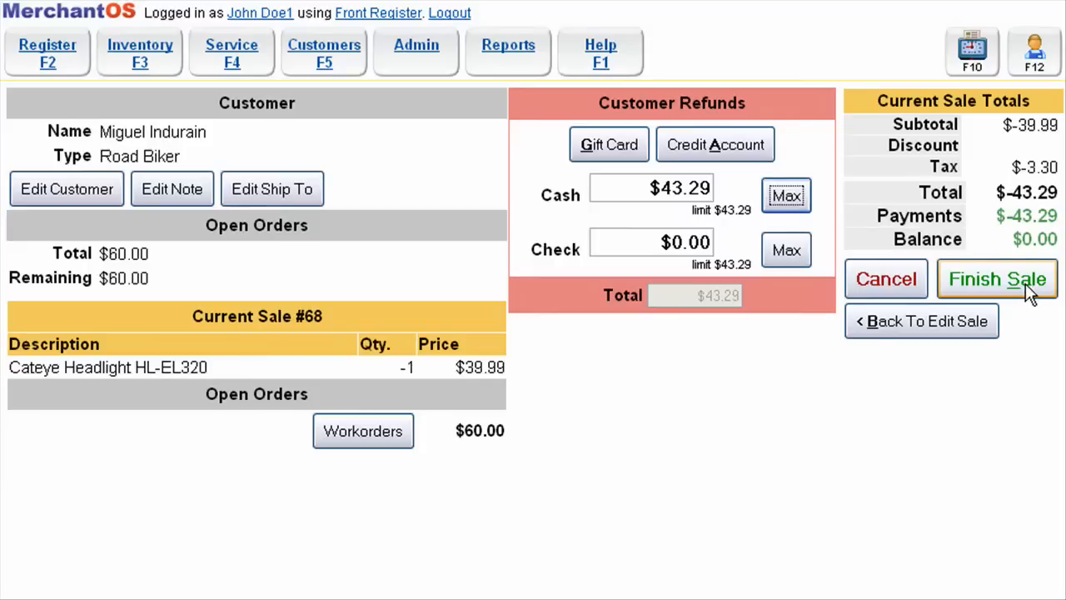
{"action": "left_click", "coordinate": [996, 278]}
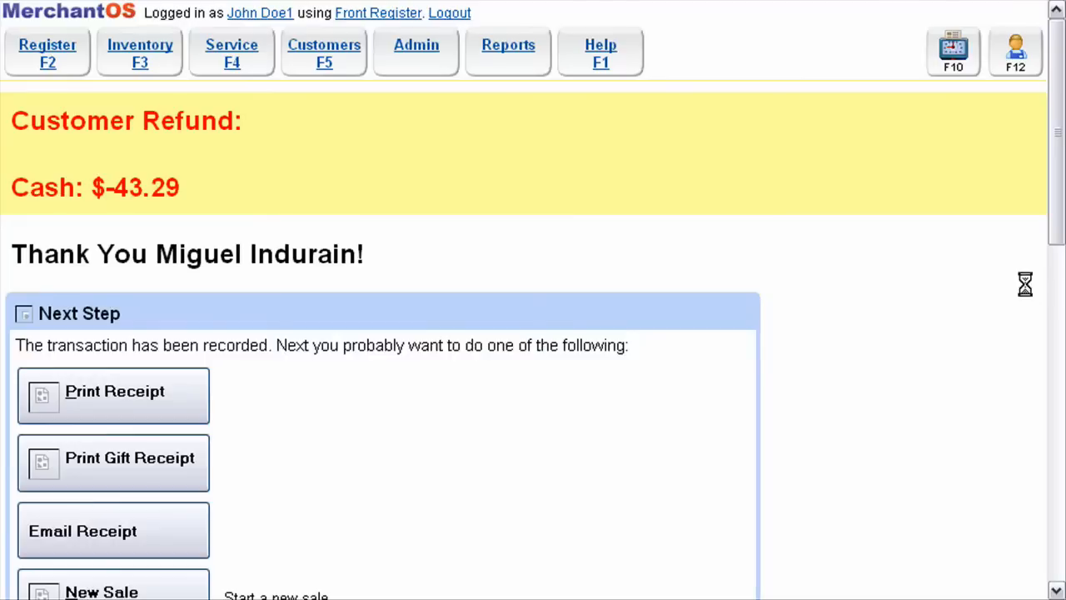
{"action": "left_click", "coordinate": [113, 393]}
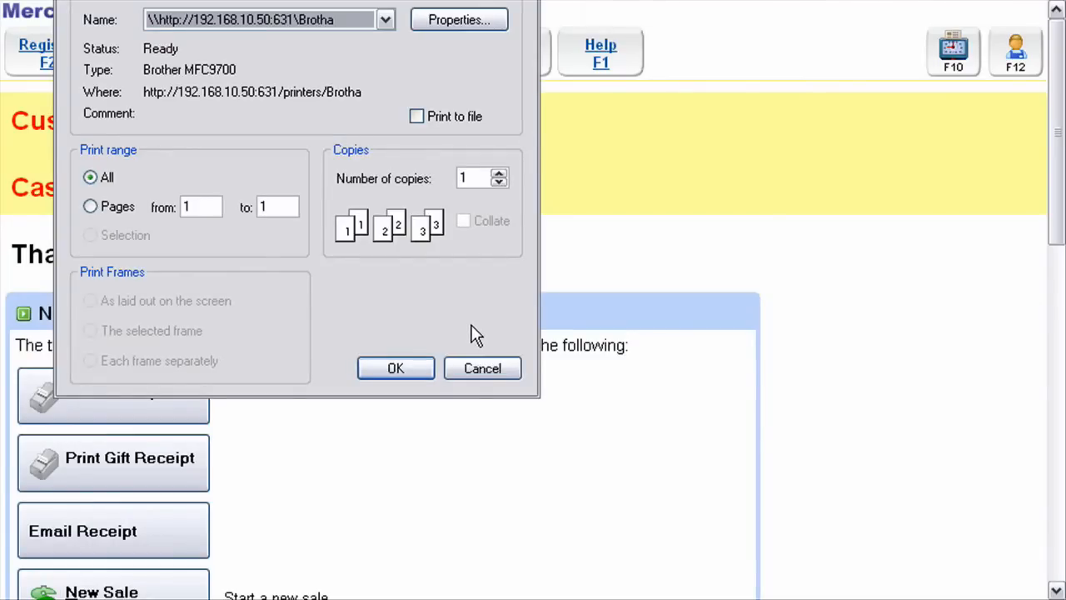
{"action": "mouse_move", "coordinate": [481, 368]}
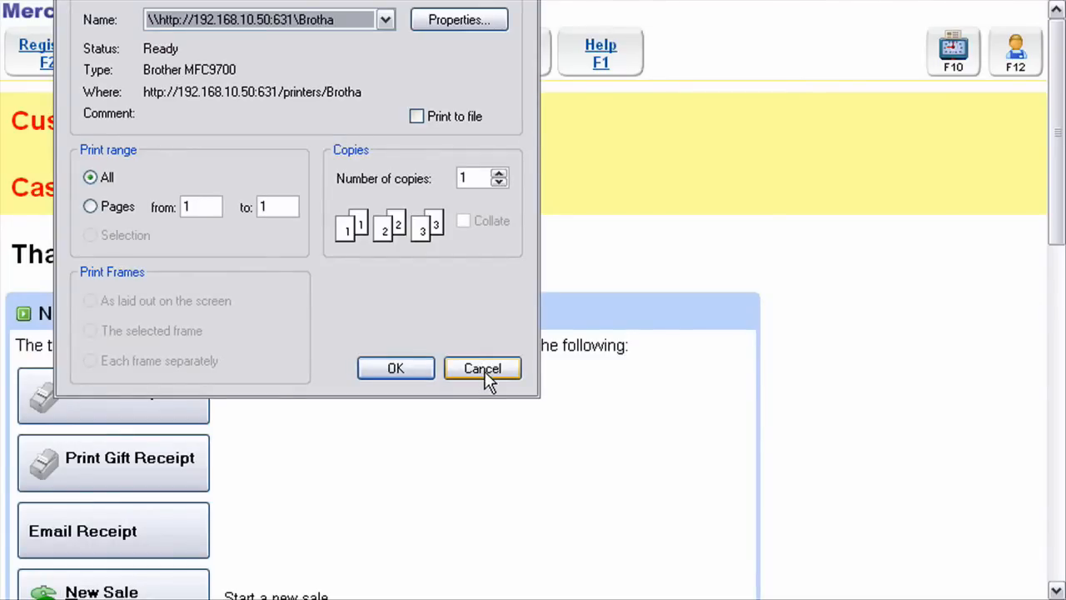
{"action": "left_click", "coordinate": [483, 368]}
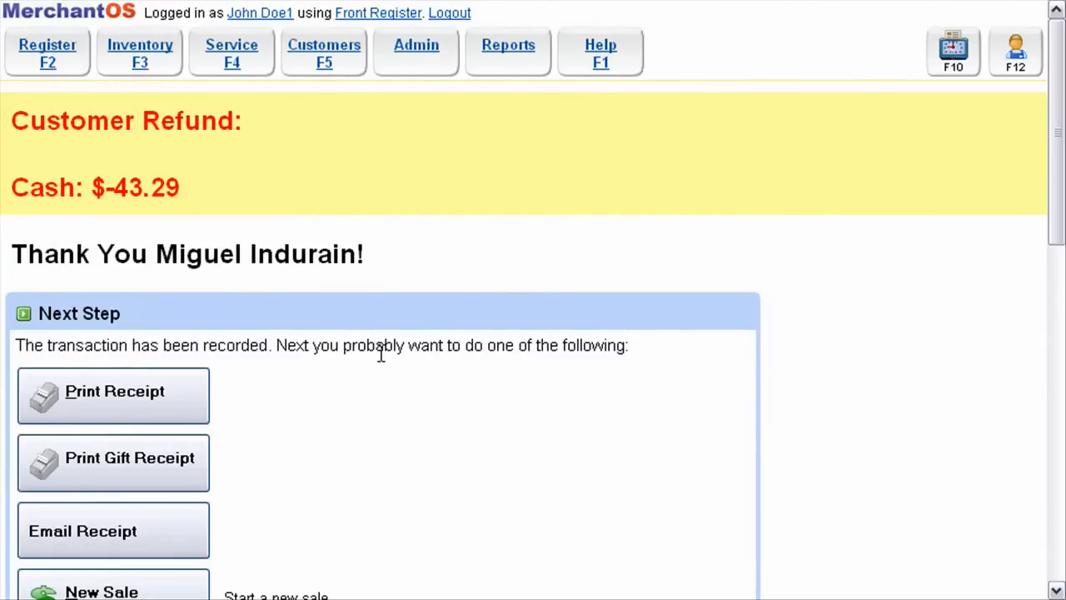
{"action": "mouse_move", "coordinate": [368, 345]}
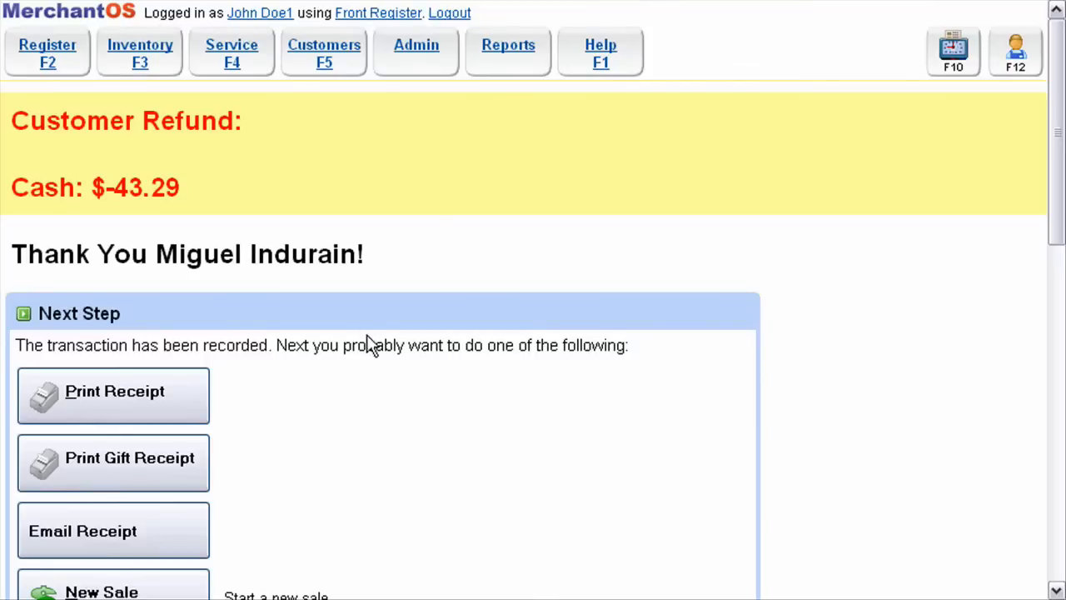
{"action": "mouse_move", "coordinate": [370, 289]}
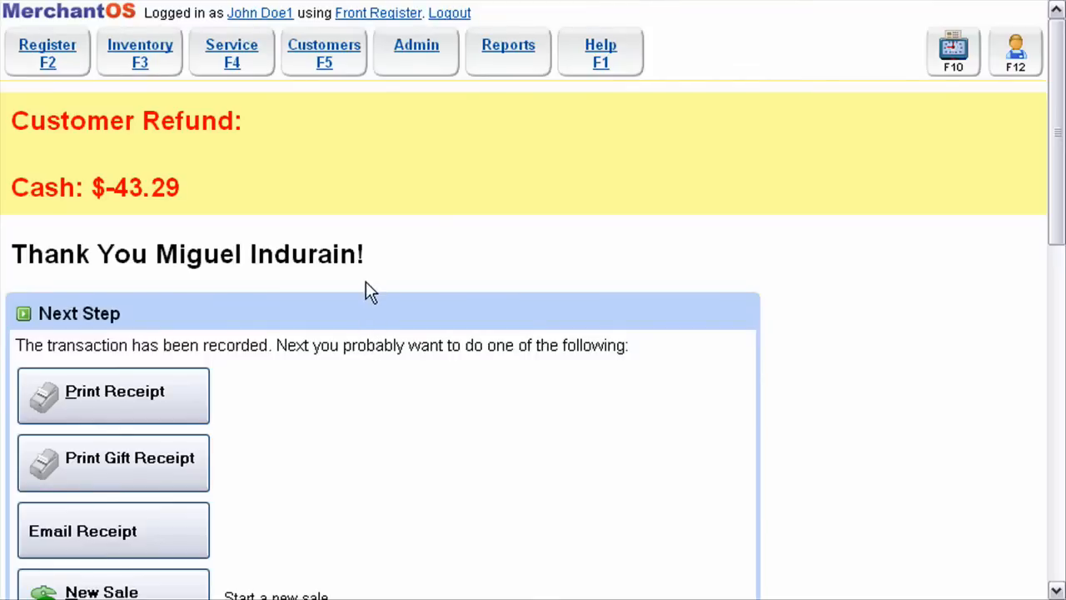
{"action": "mouse_move", "coordinate": [326, 56]}
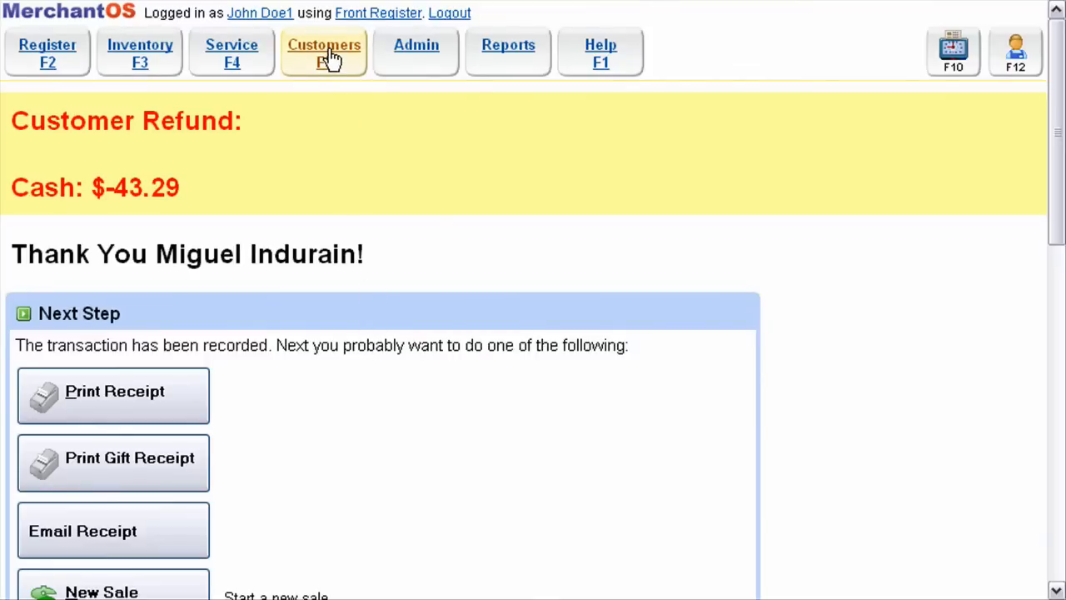
{"action": "left_click", "coordinate": [323, 52]}
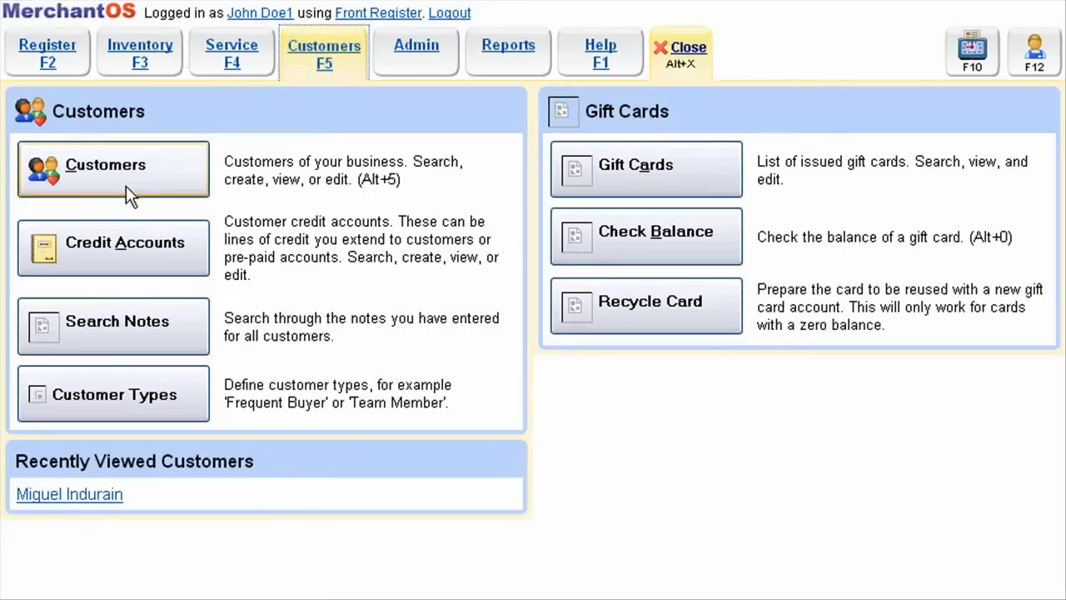
{"action": "left_click", "coordinate": [114, 168]}
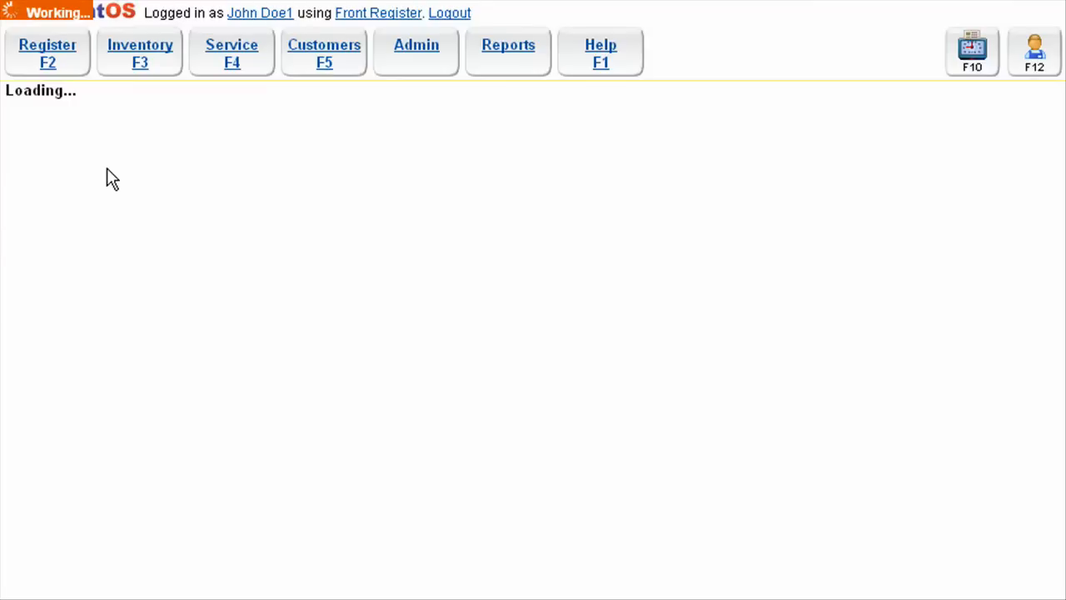
{"action": "left_click", "coordinate": [324, 52]}
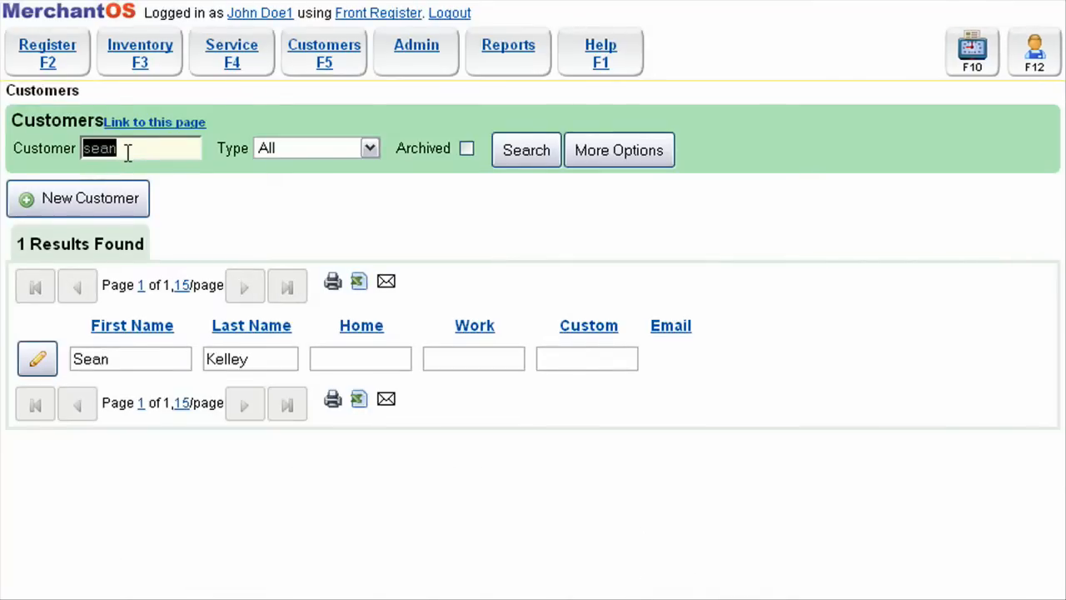
{"action": "left_click", "coordinate": [36, 358]}
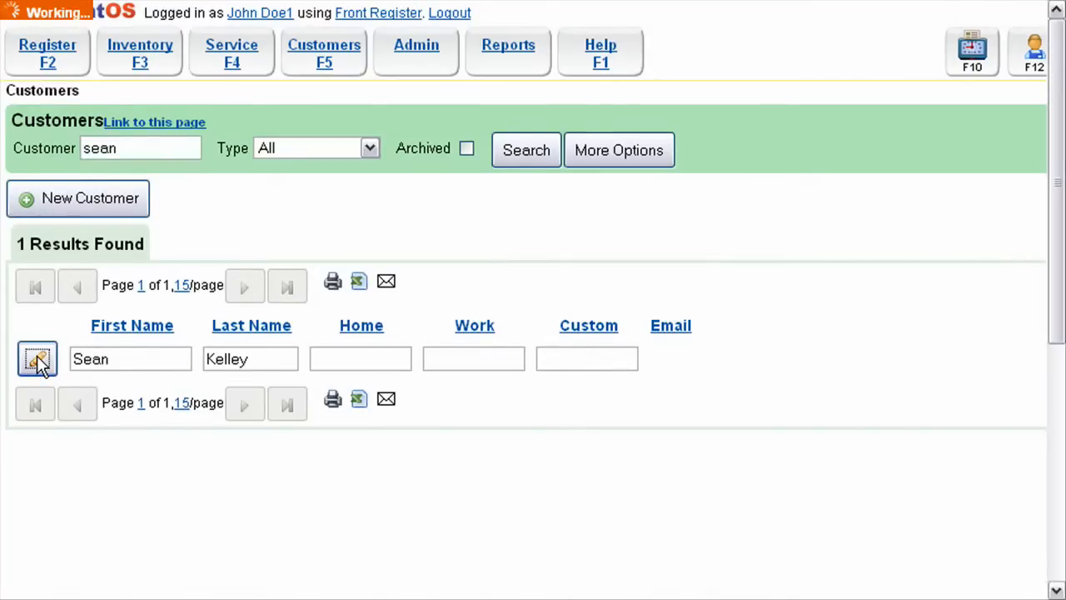
{"action": "left_click", "coordinate": [37, 360]}
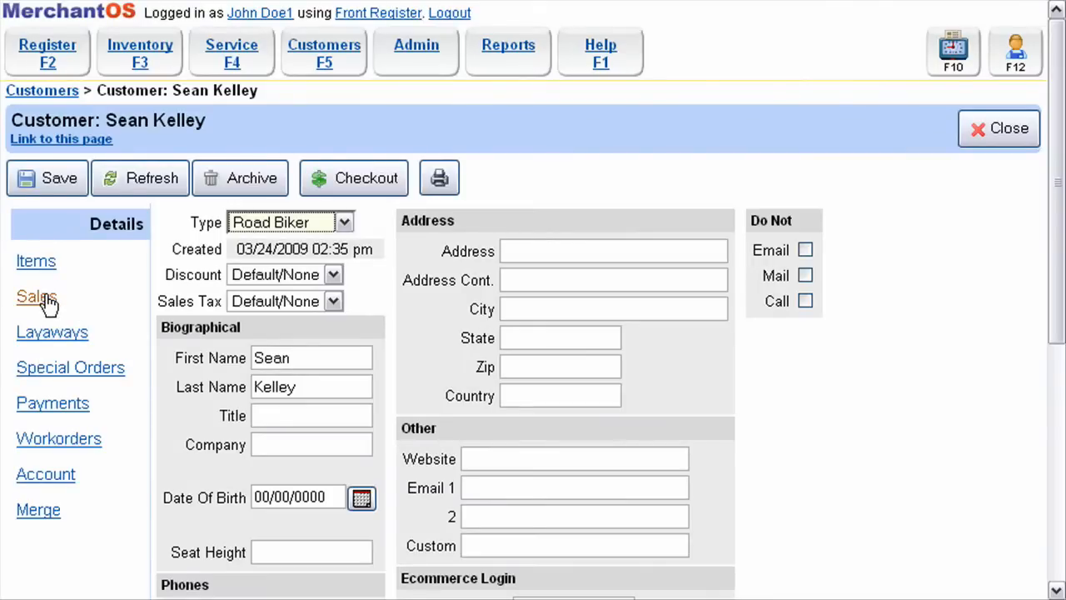
{"action": "left_click", "coordinate": [37, 296]}
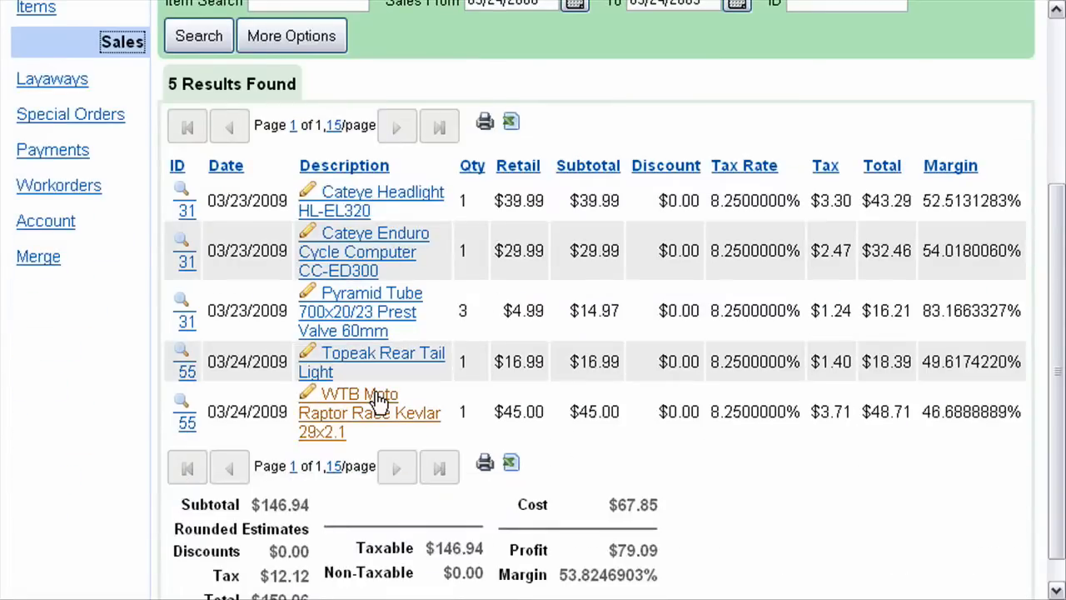
{"action": "mouse_move", "coordinate": [185, 257]}
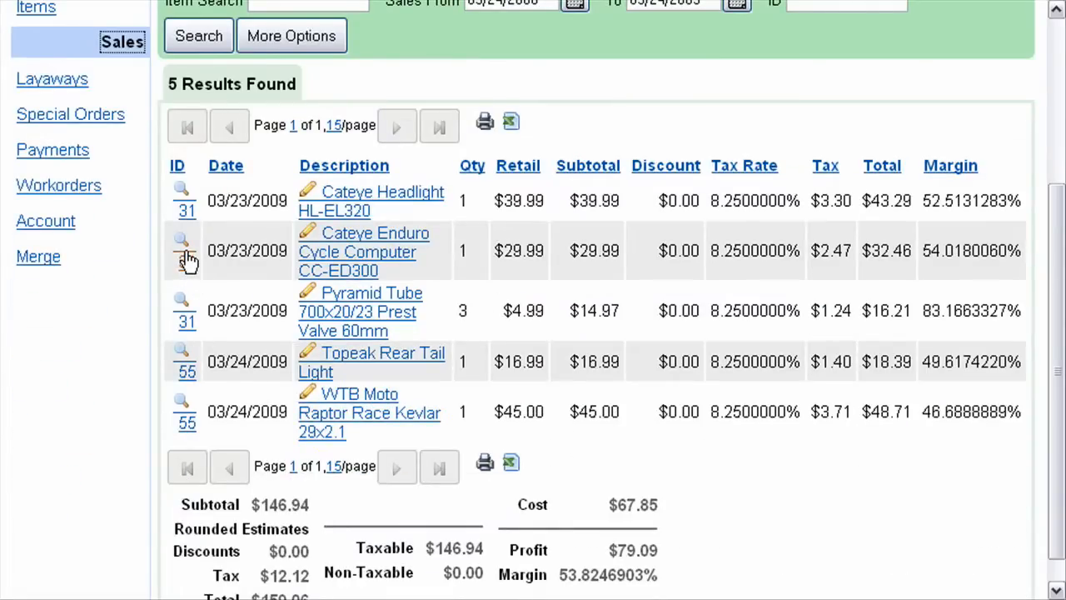
{"action": "mouse_move", "coordinate": [180, 249]}
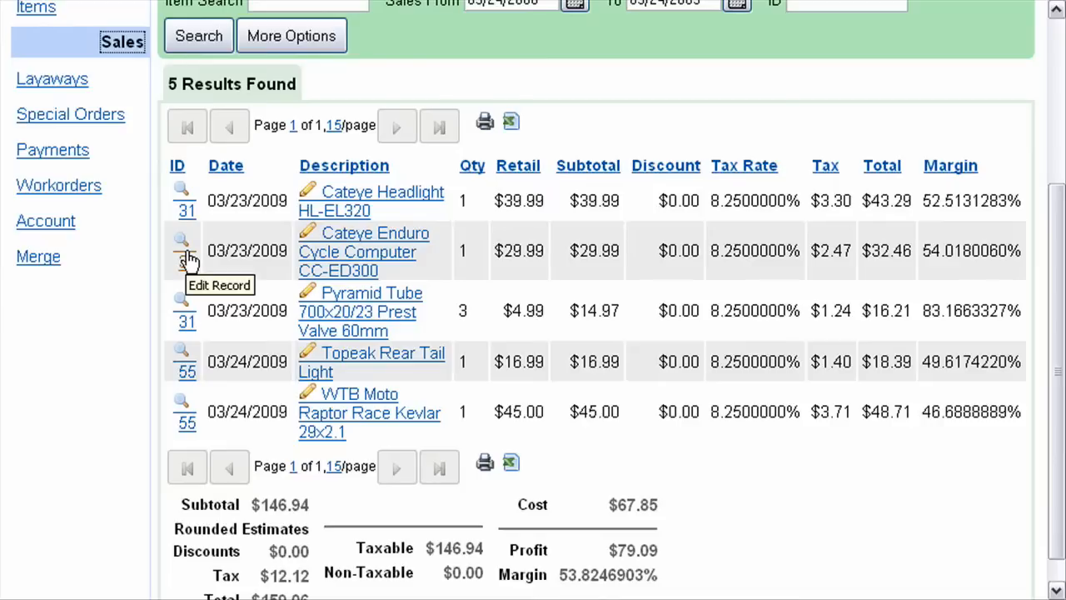
{"action": "left_click", "coordinate": [180, 239]}
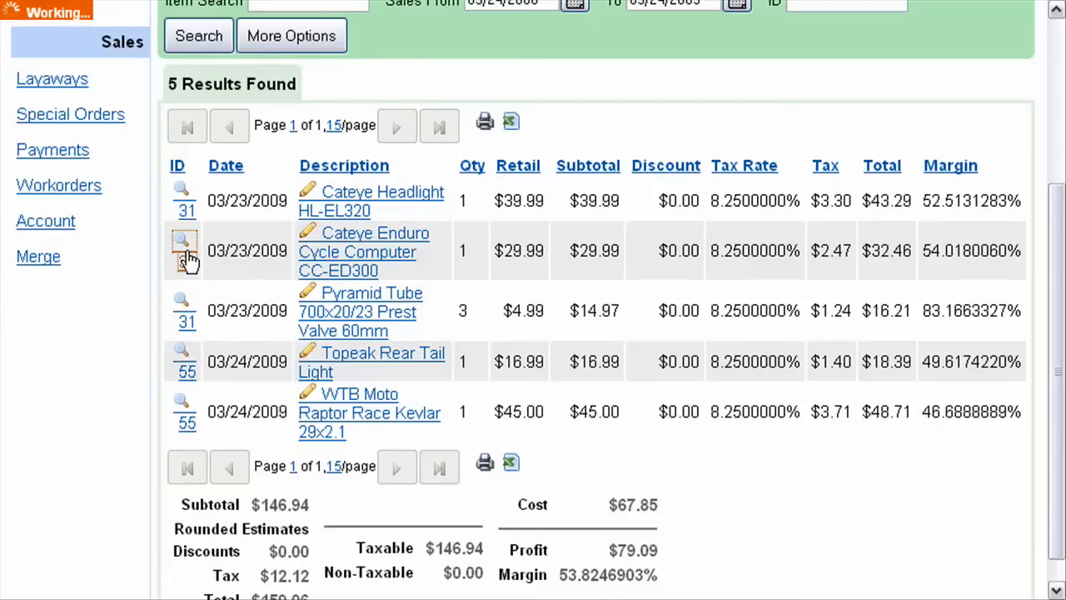
- View transaction 31's $91.96 details and start a refund from its toolbar
{"action": "left_click", "coordinate": [181, 240]}
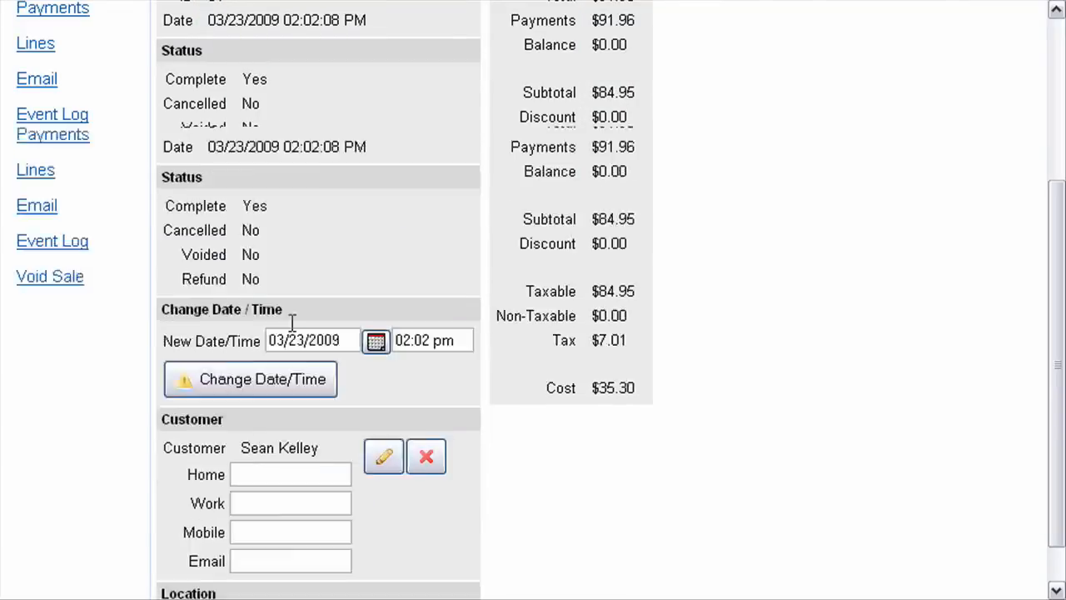
{"action": "scroll", "scroll_direction": "up", "scroll_amount": 3}
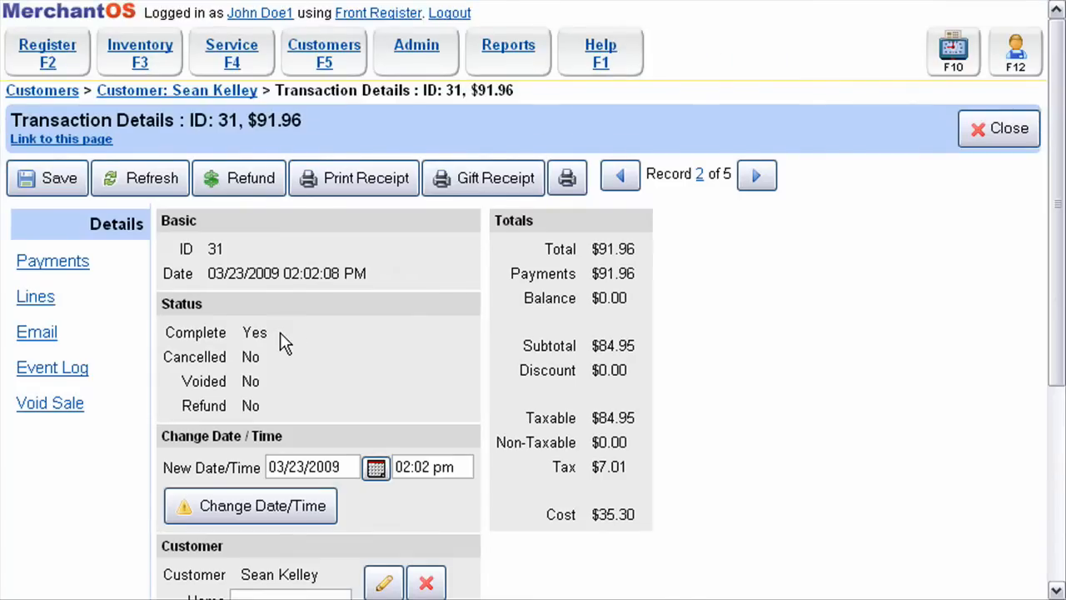
{"action": "mouse_move", "coordinate": [239, 177]}
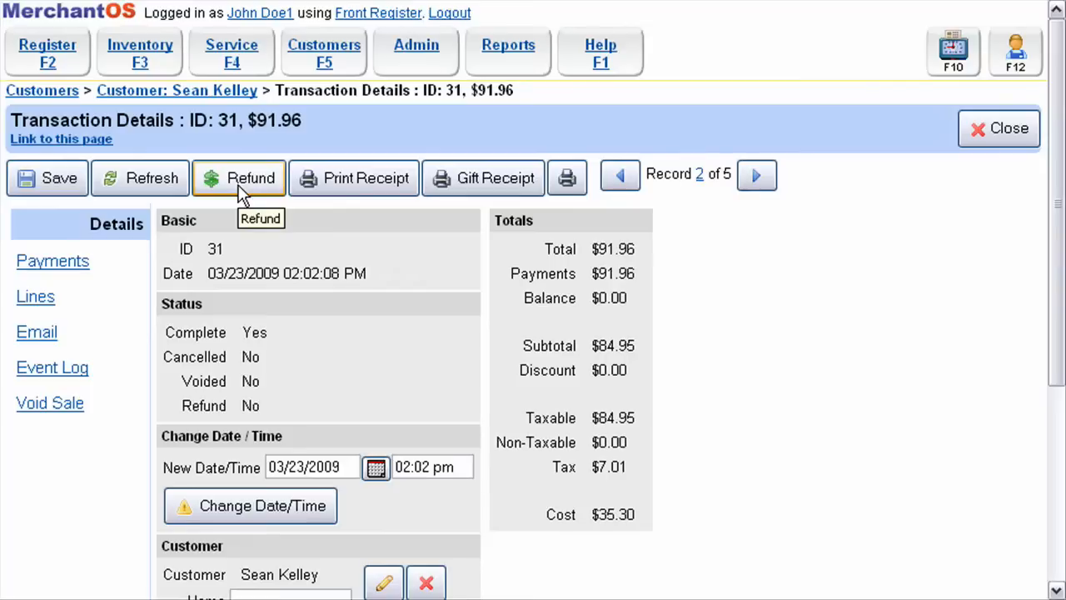
{"action": "left_click", "coordinate": [250, 176]}
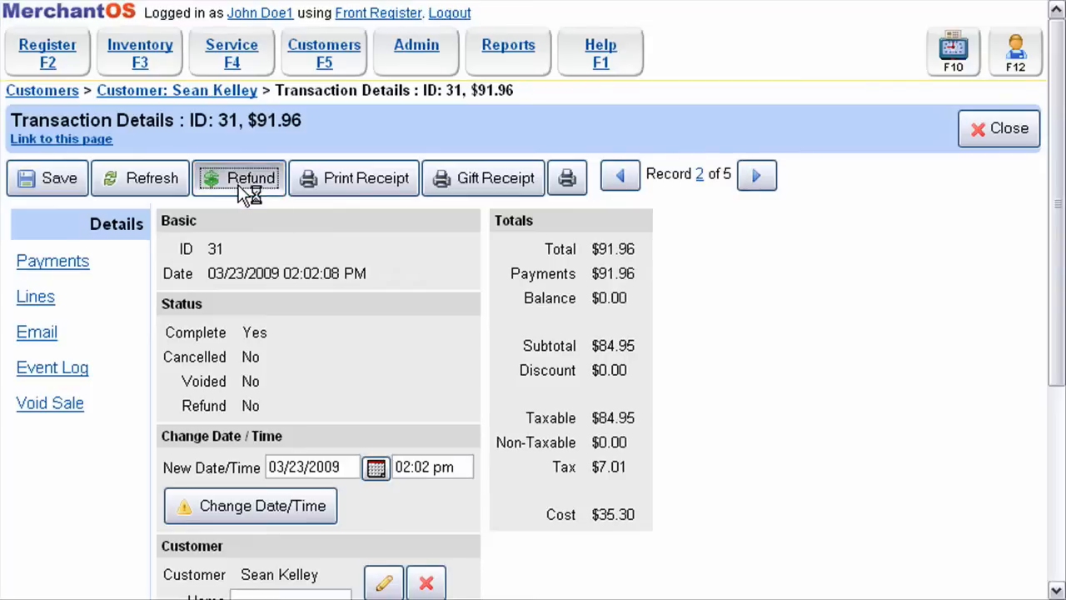
{"action": "left_click", "coordinate": [241, 176]}
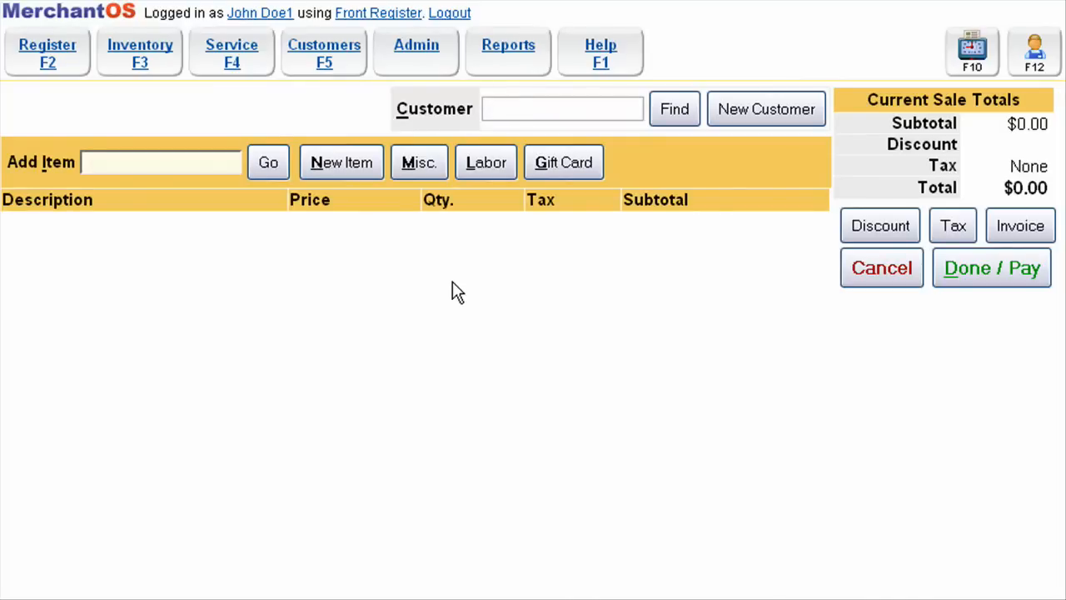
{"action": "mouse_move", "coordinate": [453, 322]}
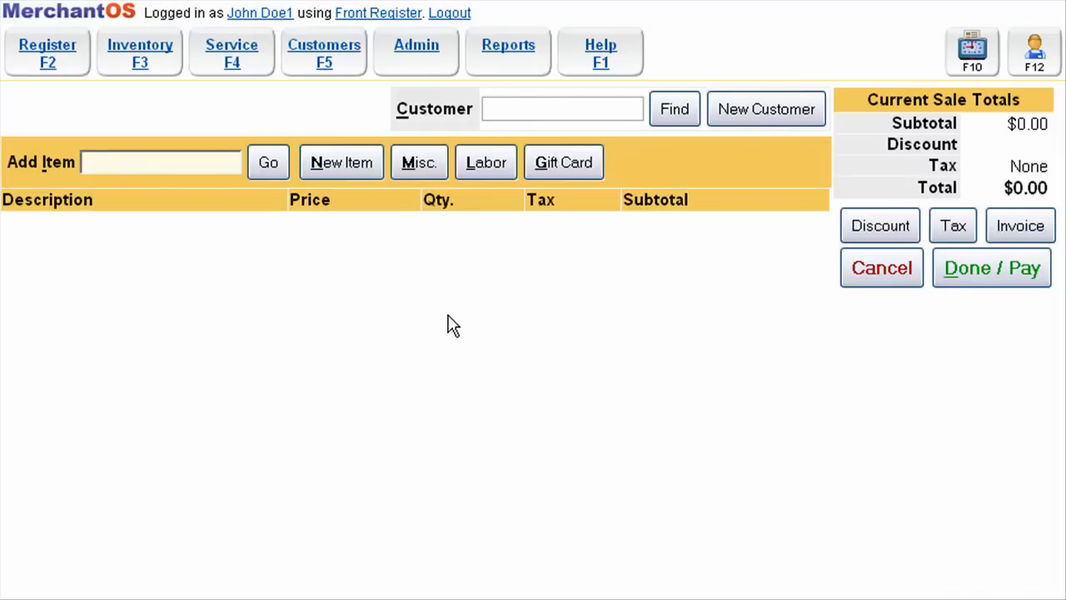
{"action": "left_click", "coordinate": [160, 161]}
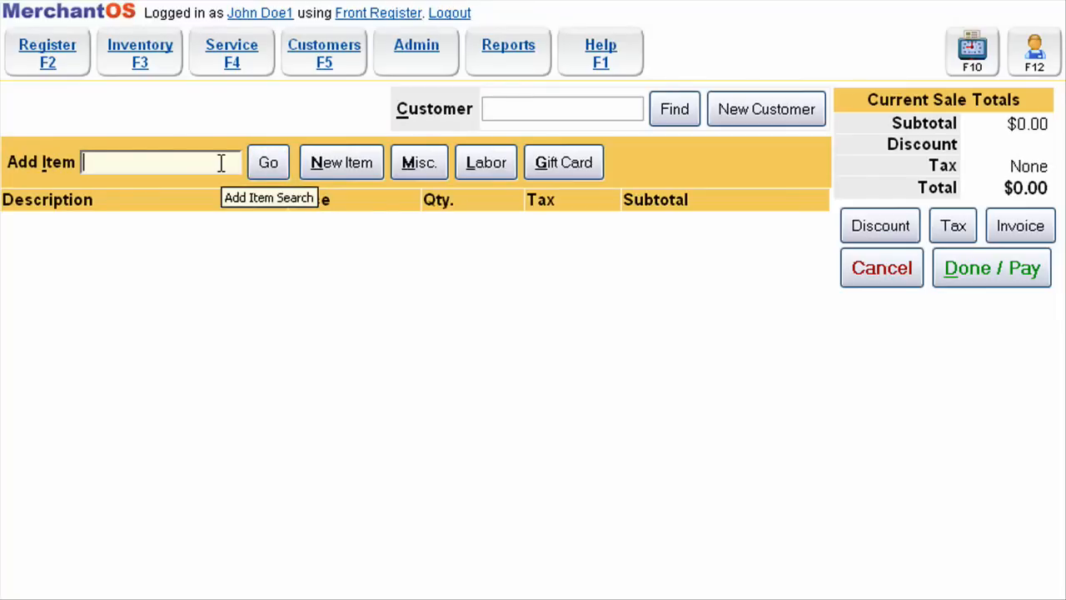
- Switch the register sale into a refund and list catalogue items to add
{"action": "left_click", "coordinate": [47, 51]}
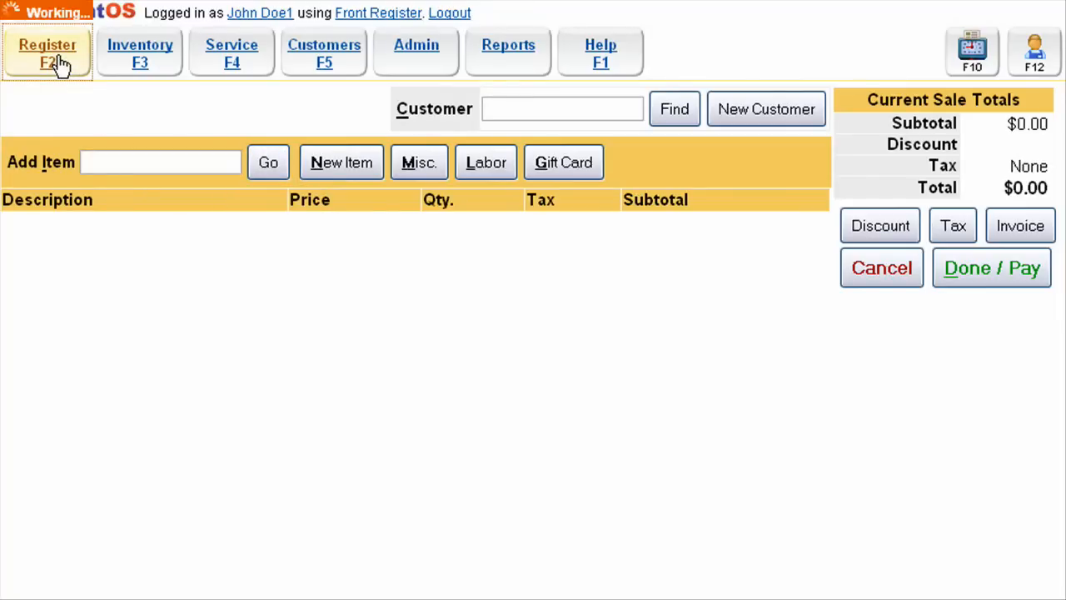
{"action": "left_click", "coordinate": [43, 52]}
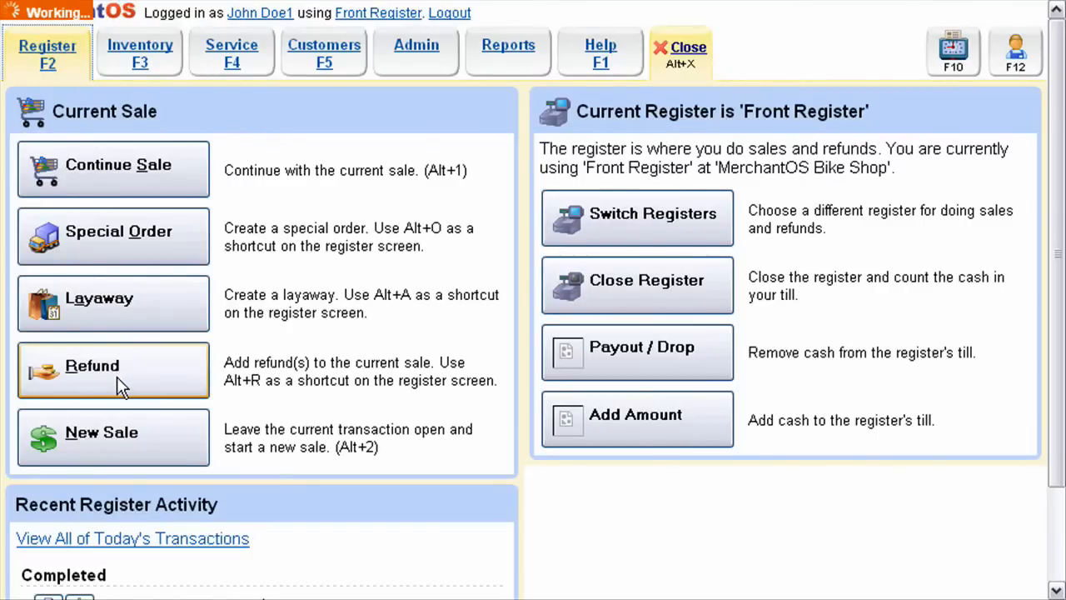
{"action": "left_click", "coordinate": [114, 368]}
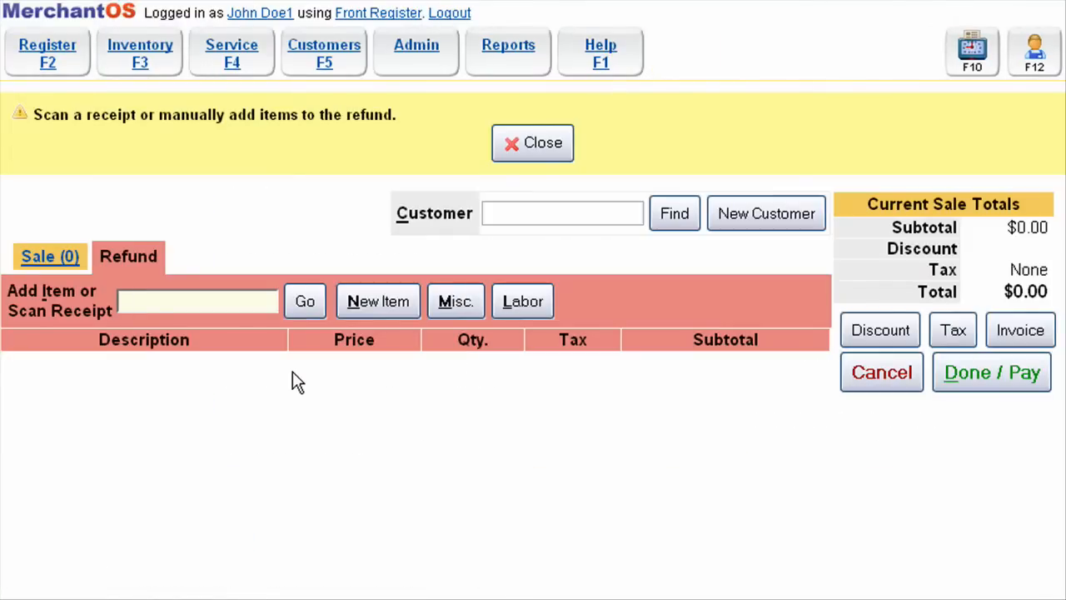
{"action": "left_click", "coordinate": [196, 300]}
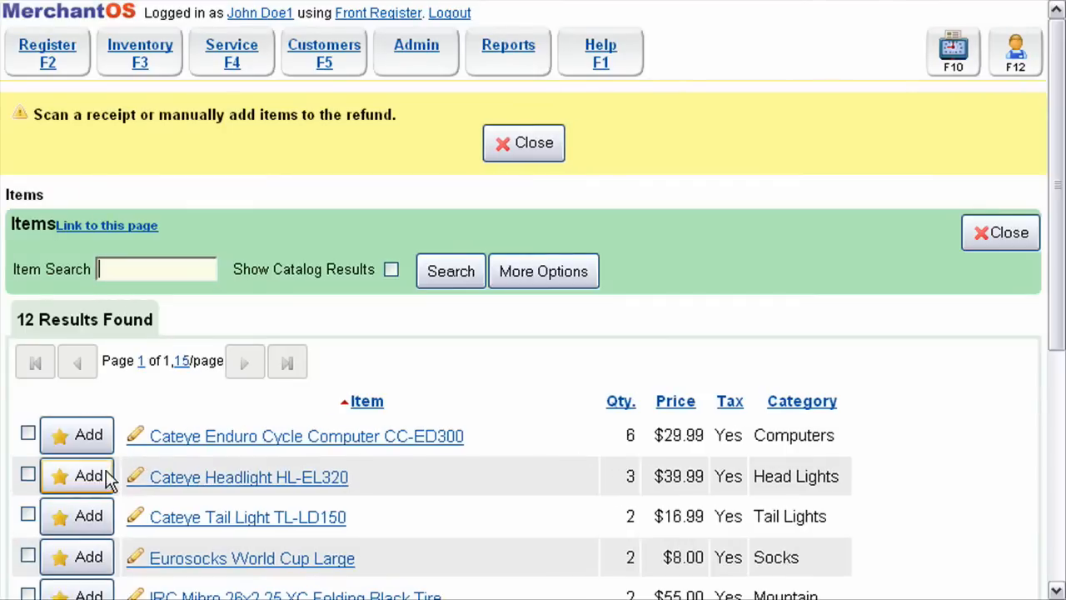
- Add one Pace Hat Synchros for a -$16.24 total and proceed to refund payment
{"action": "left_click", "coordinate": [523, 143]}
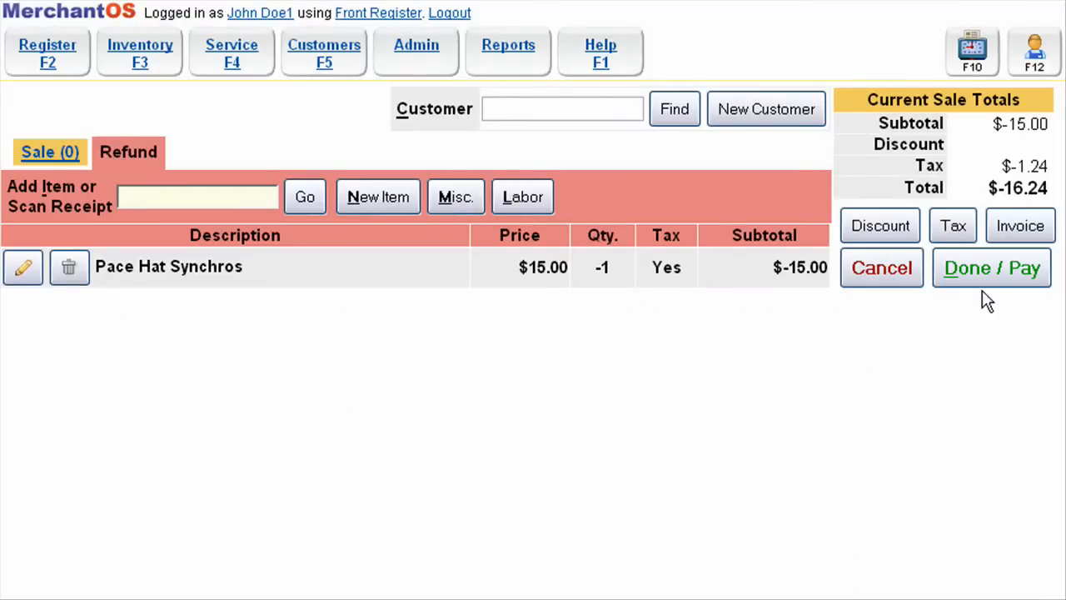
{"action": "left_click", "coordinate": [991, 268]}
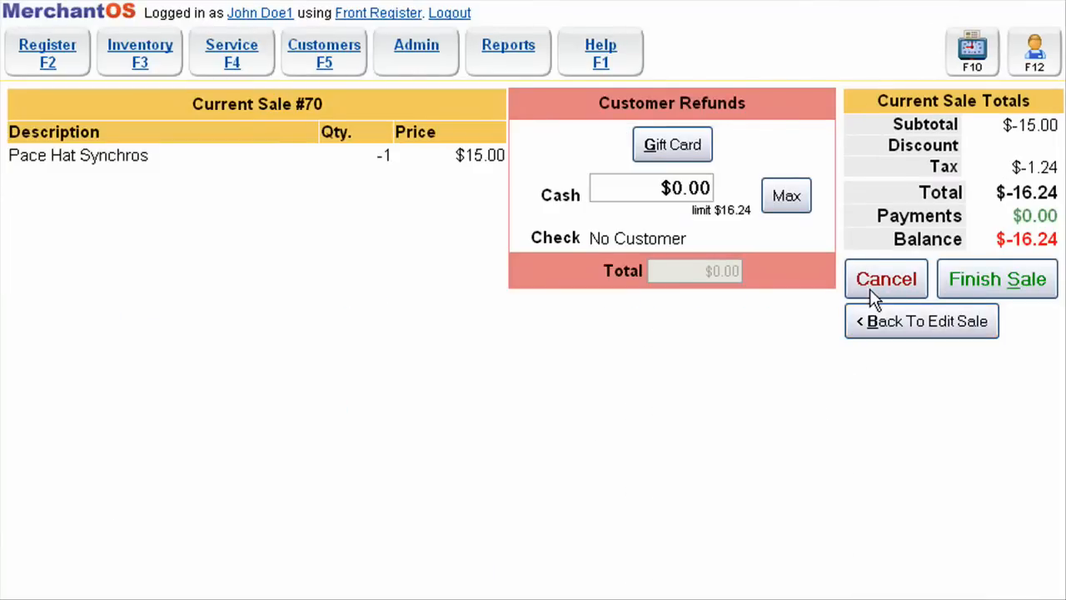
{"action": "mouse_move", "coordinate": [786, 195]}
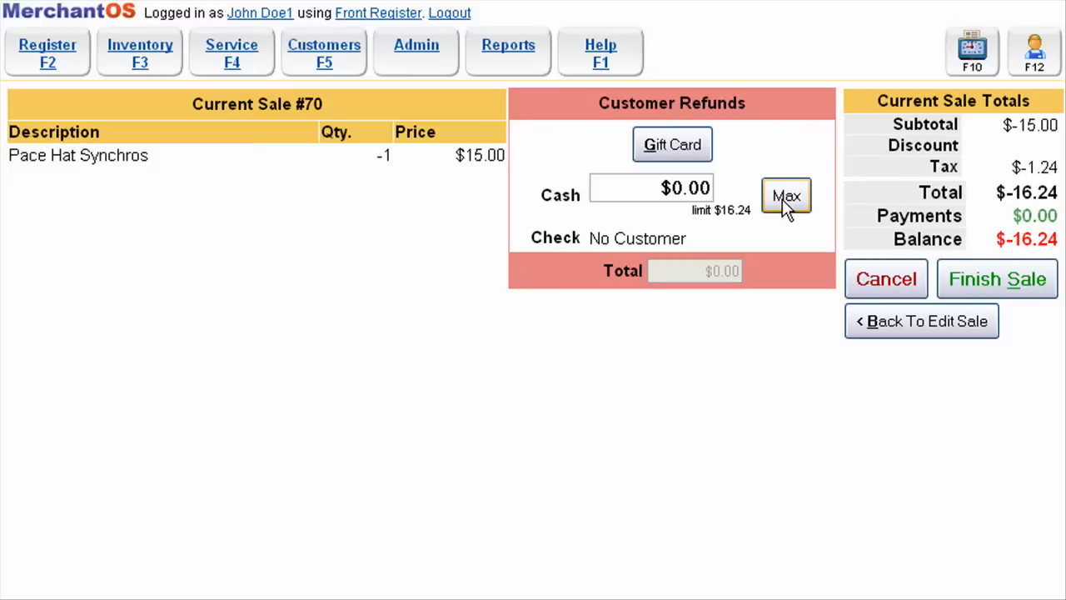
- Enter the full $16.24 as a cash refund via Max, leaving a $0.00 balance
{"action": "left_click", "coordinate": [786, 195]}
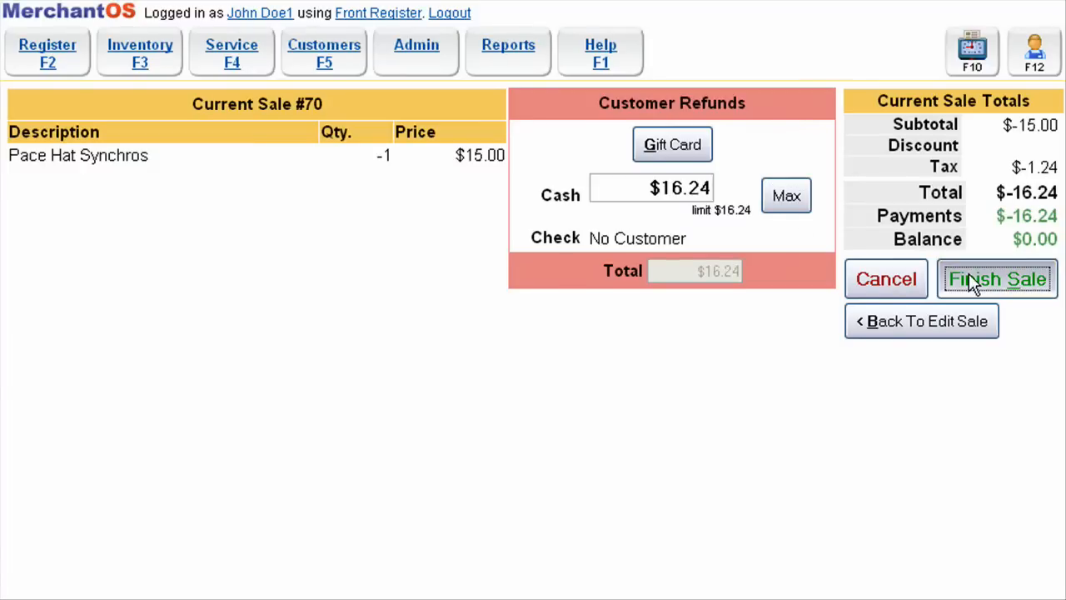